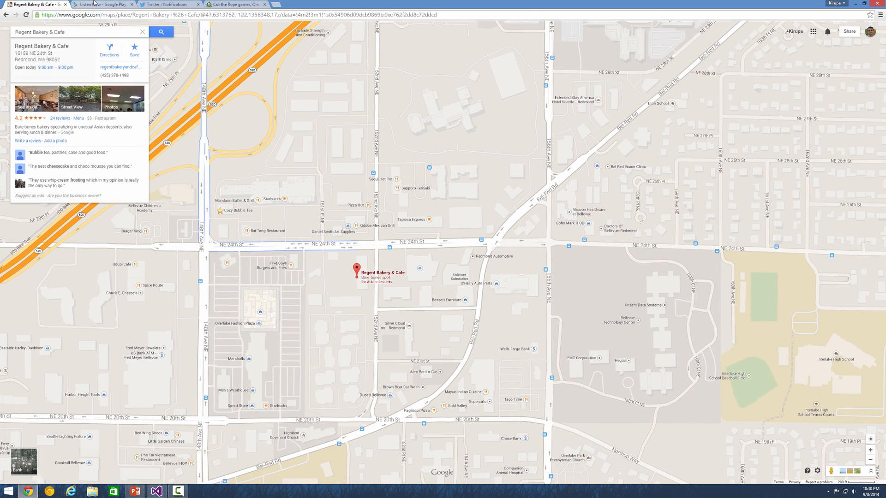
- Tour the Google Play and Cut the Rope tabs, resuming the paused game level
left_click(167, 5)
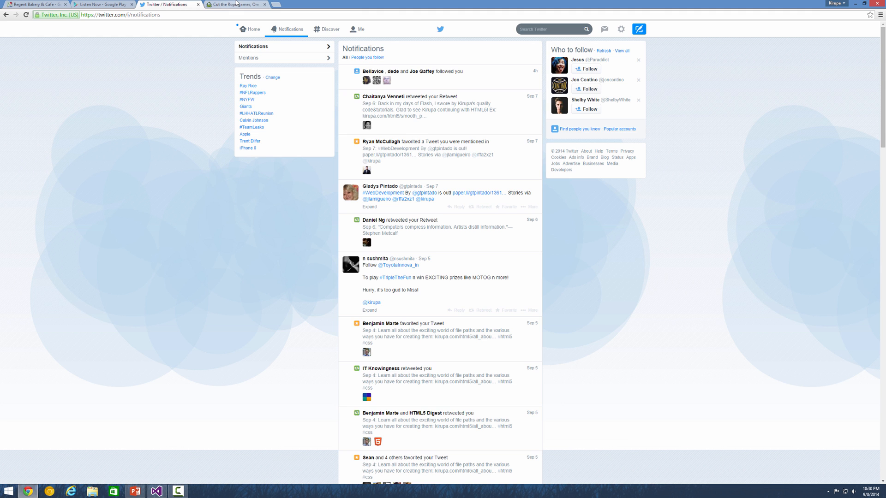
left_click(232, 5)
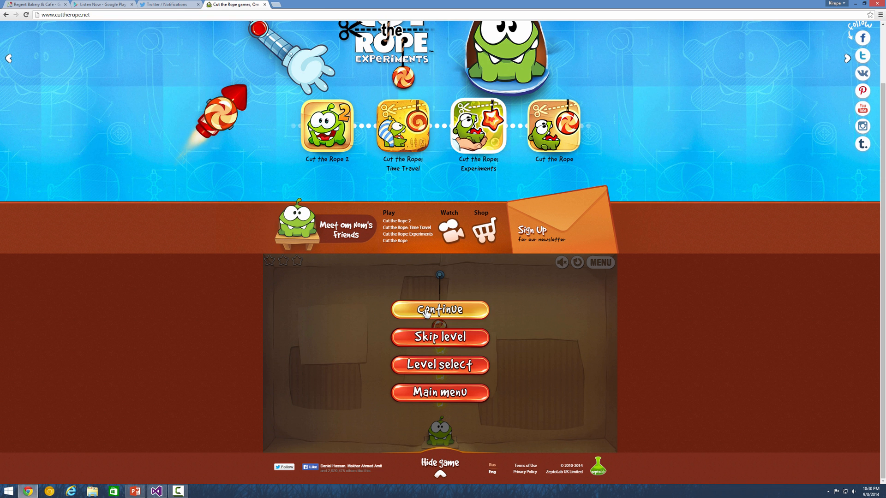
left_click(440, 309)
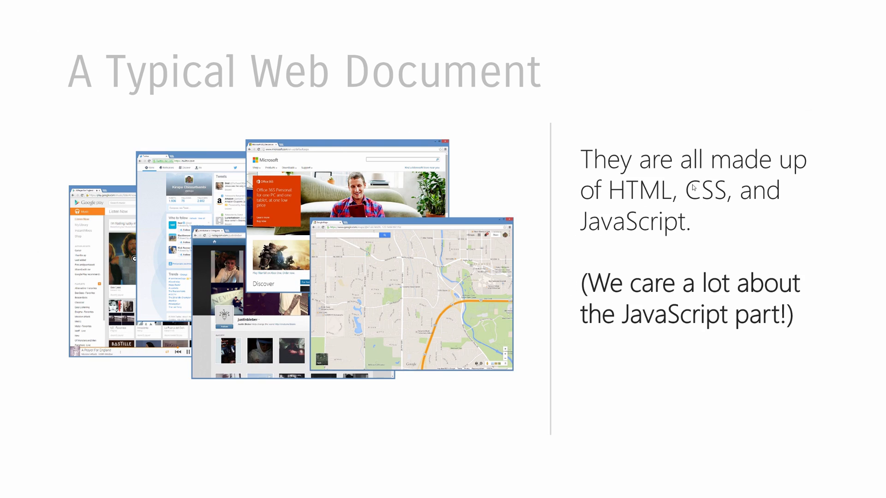
mouse_move(692, 187)
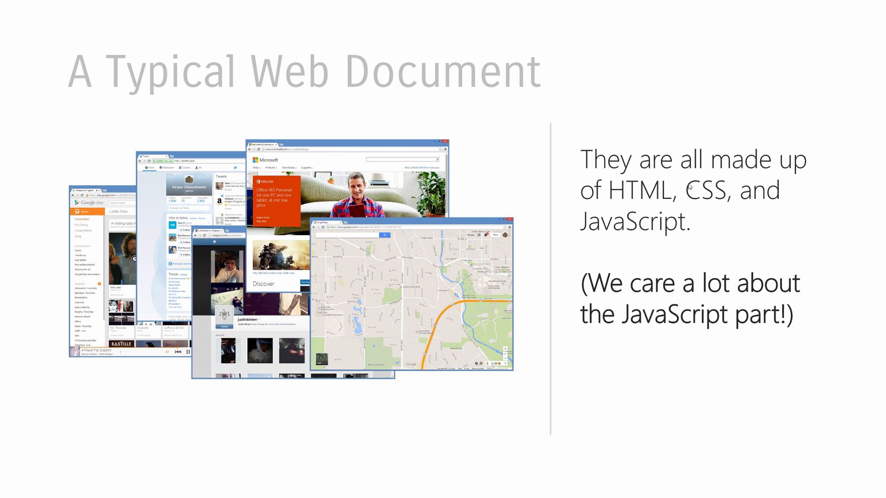
key("right")
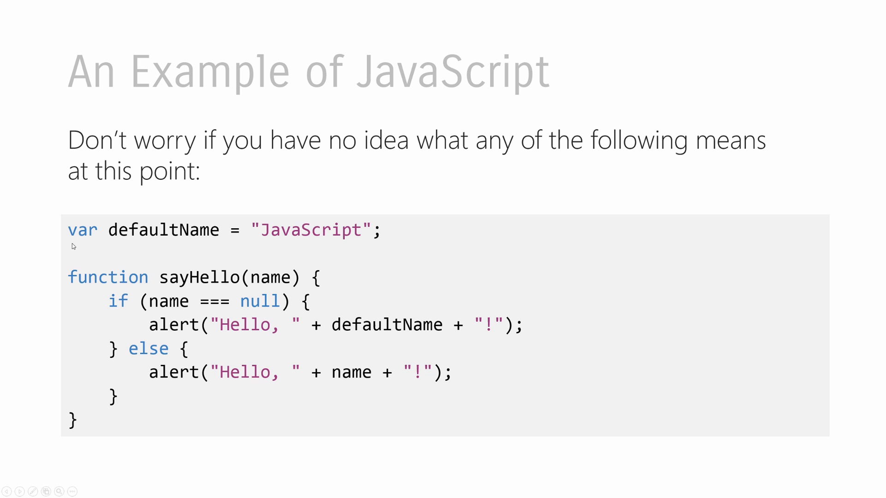
mouse_move(197, 244)
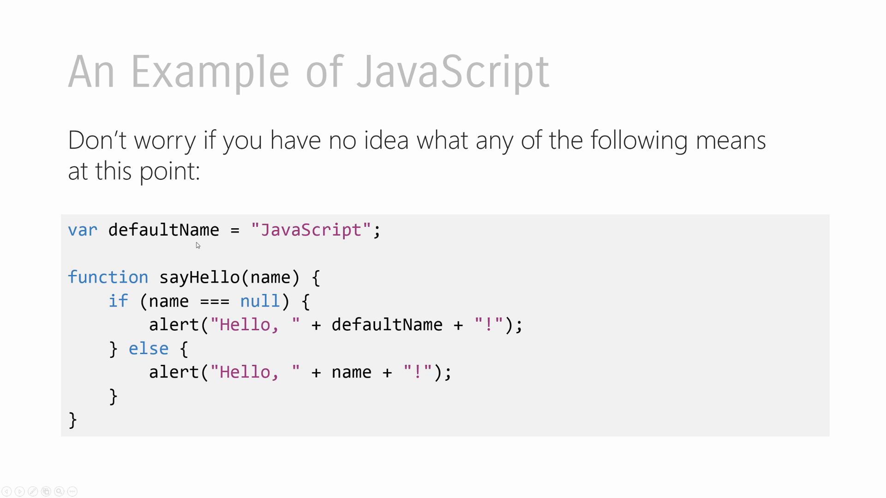
mouse_move(277, 241)
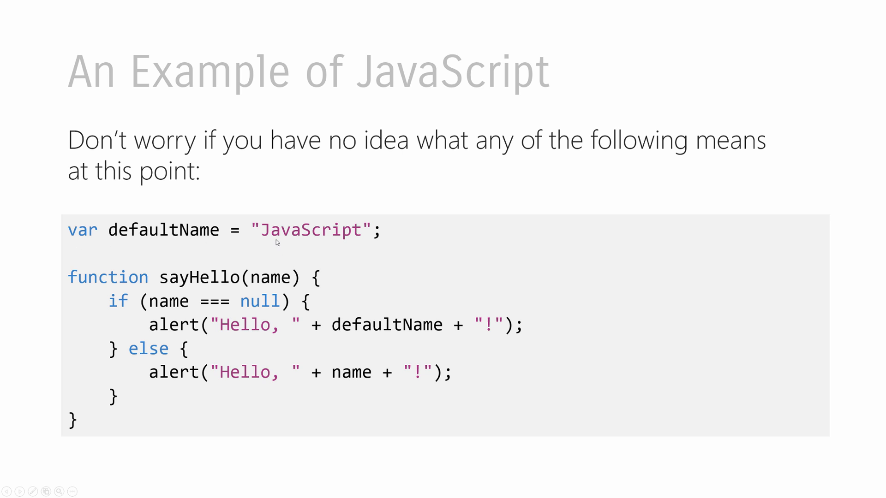
mouse_move(78, 294)
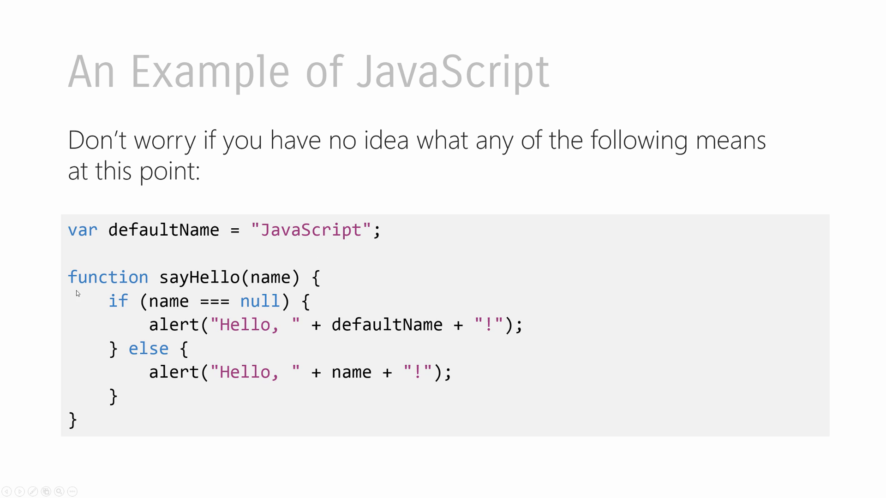
mouse_move(101, 324)
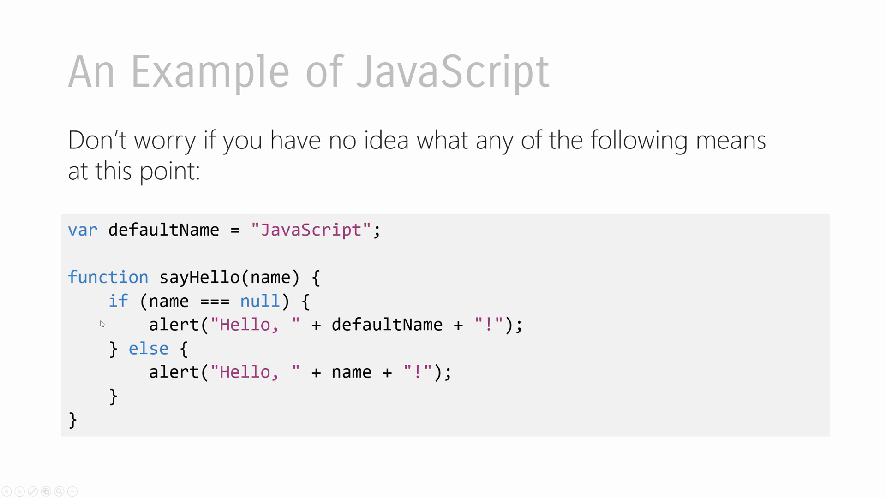
mouse_move(264, 292)
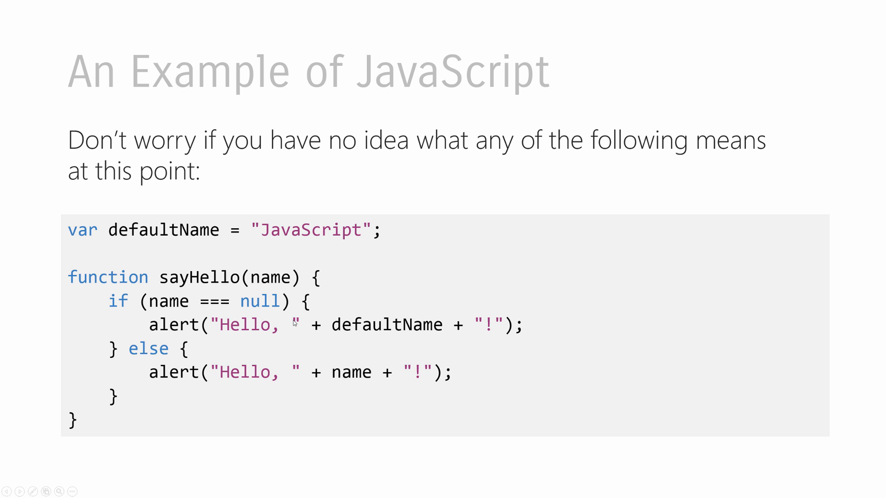
mouse_move(348, 247)
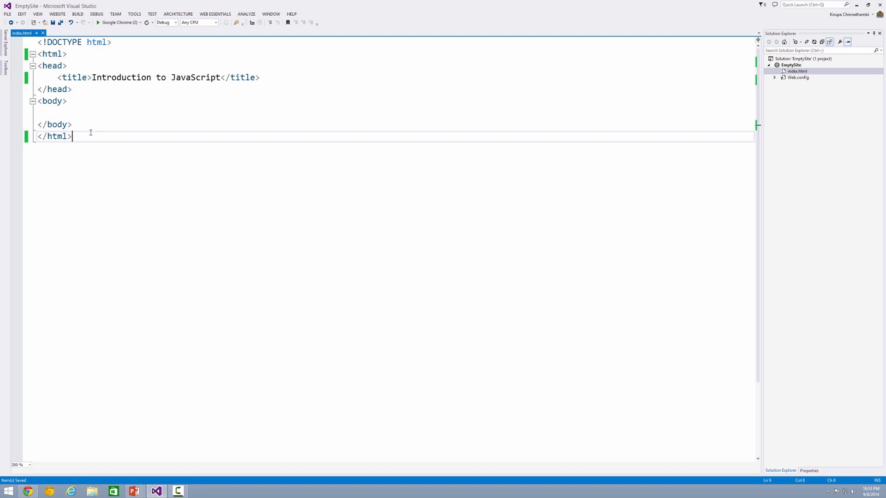
mouse_move(107, 55)
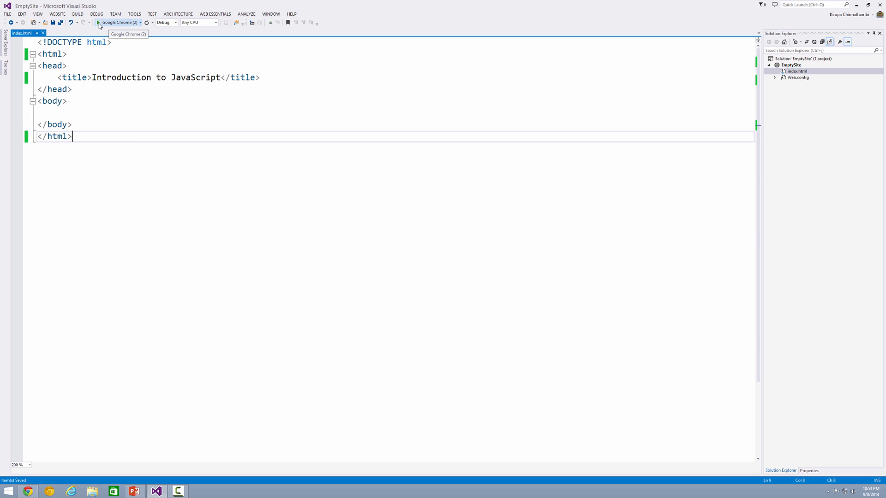
- Launch index.html in Chrome from Visual Studio, showing the blank 'Introduction to JavaScript' page
left_click(117, 22)
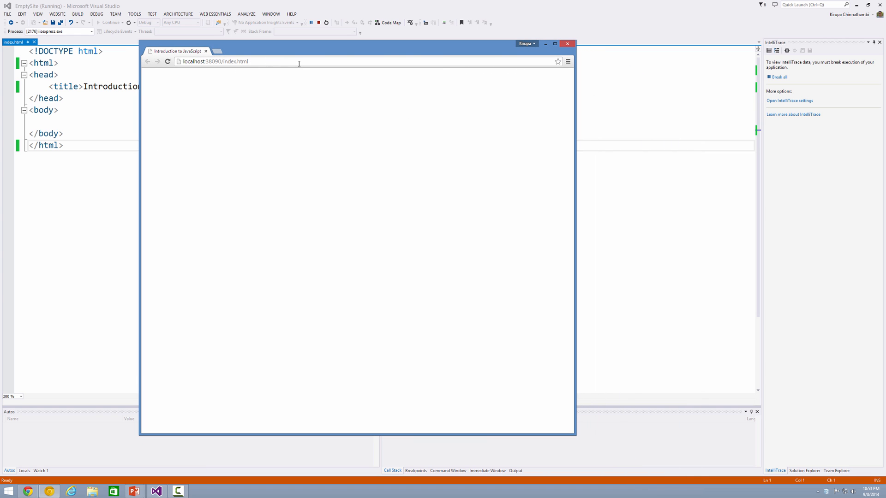
- Type the h1 heading 'My first JavaScript example!' on the empty body line
left_click(567, 44)
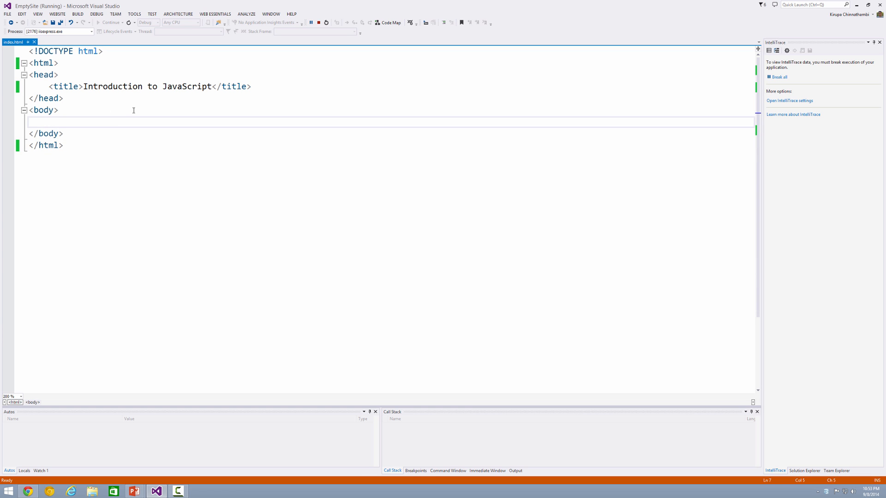
type("<h1></h1>")
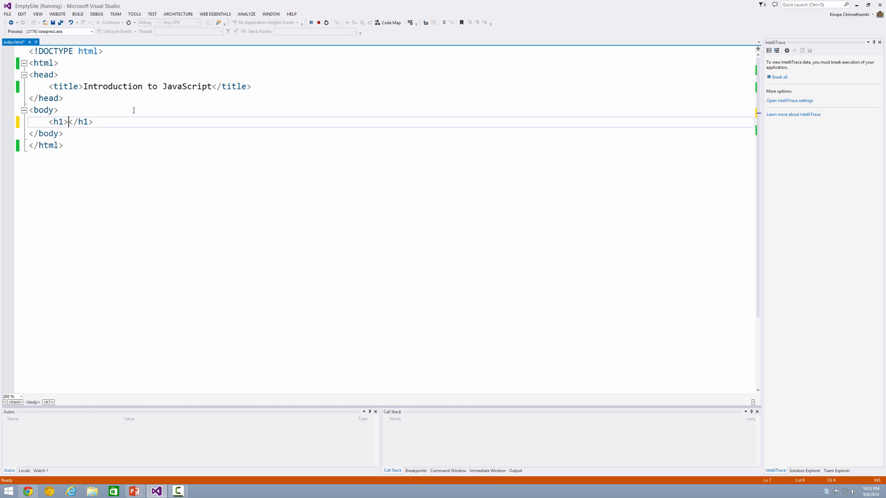
type("My")
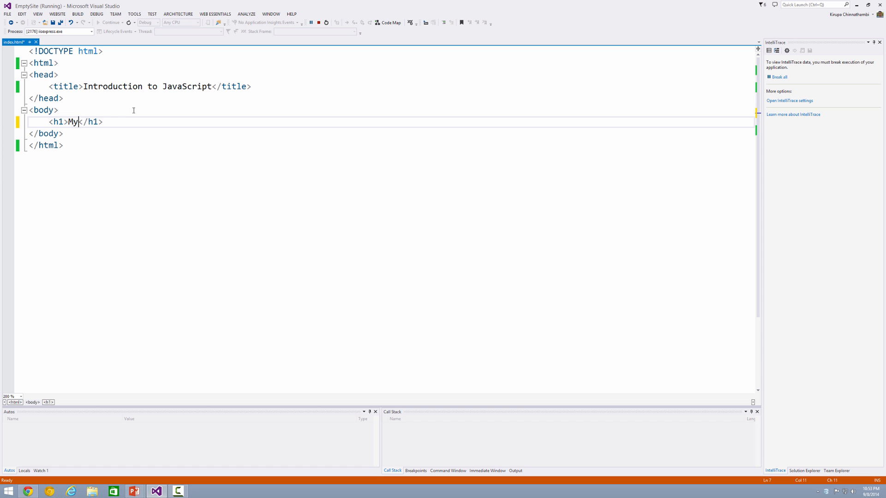
type("first Java")
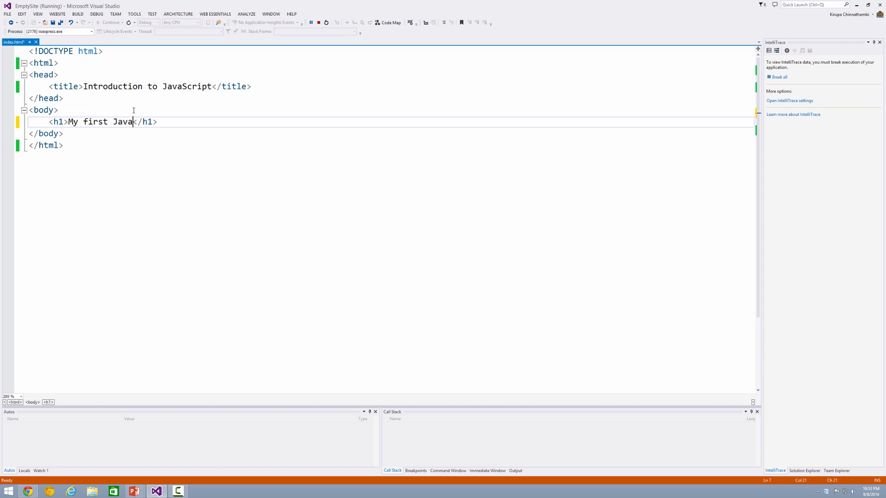
type("Scr")
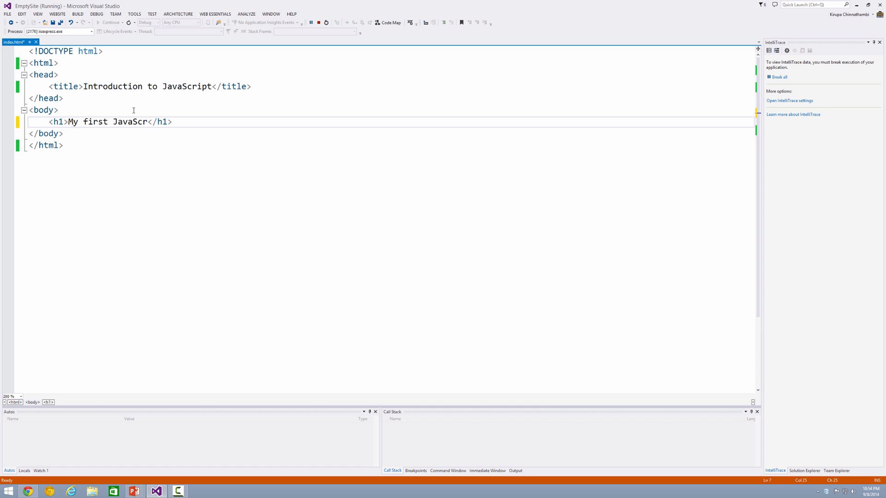
type("ipt exampl")
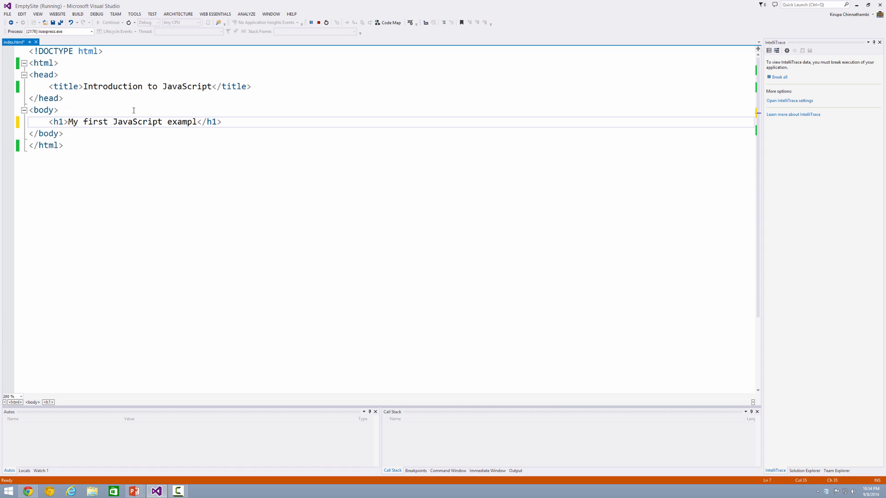
type("e!")
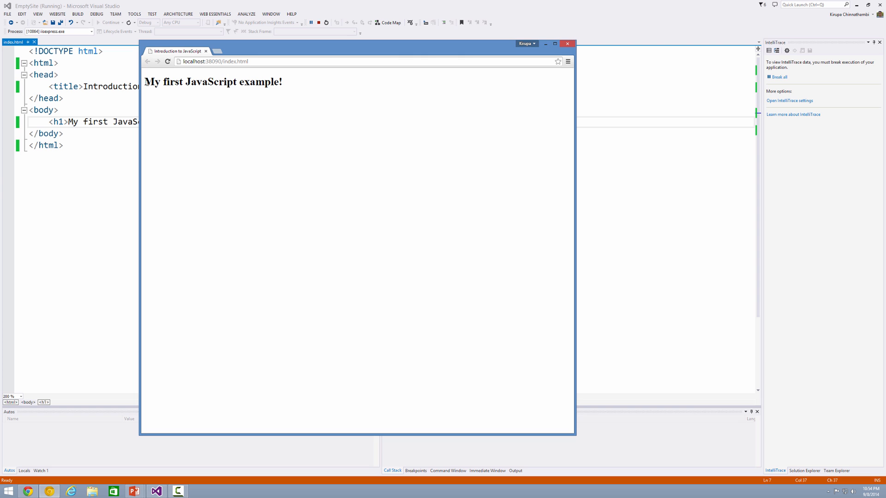
- Check the heading in the Chrome preview, then stop debugging in Visual Studio
left_click_drag(151, 81, 282, 81)
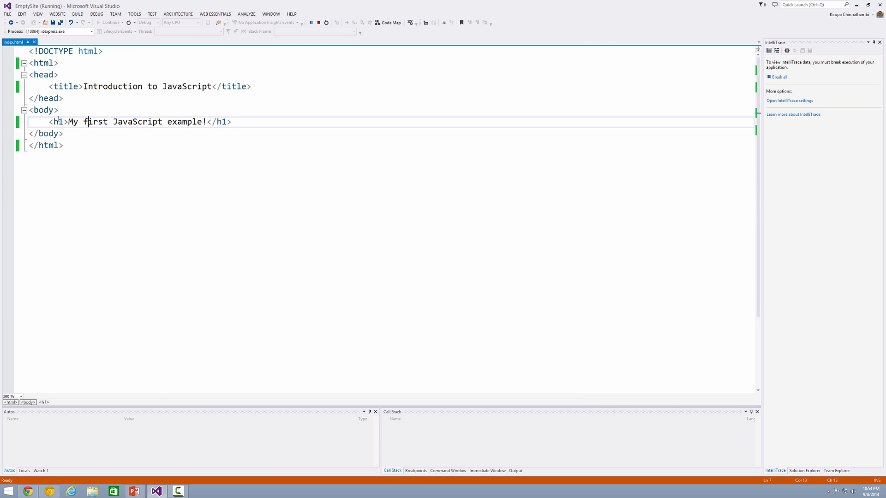
mouse_move(69, 138)
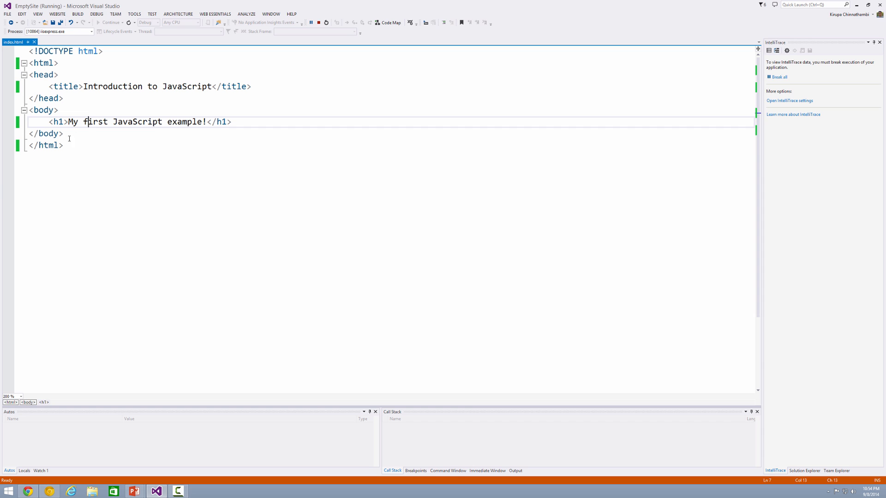
left_click(270, 121)
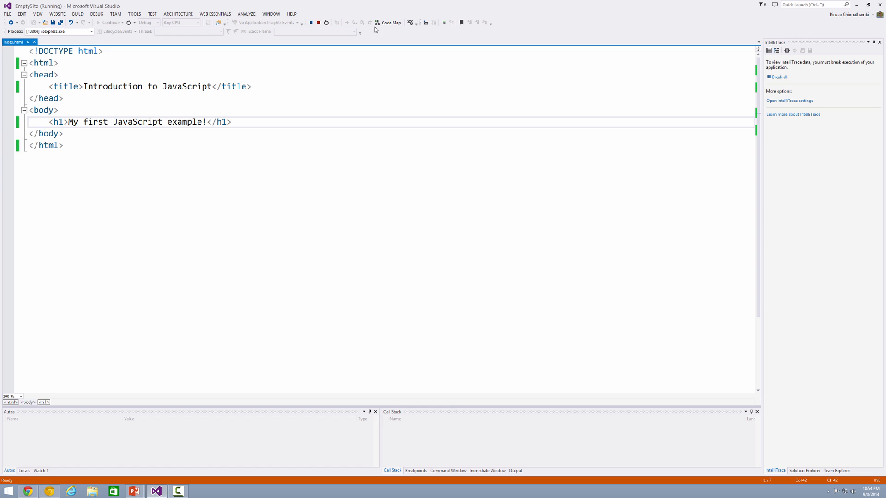
left_click(319, 22)
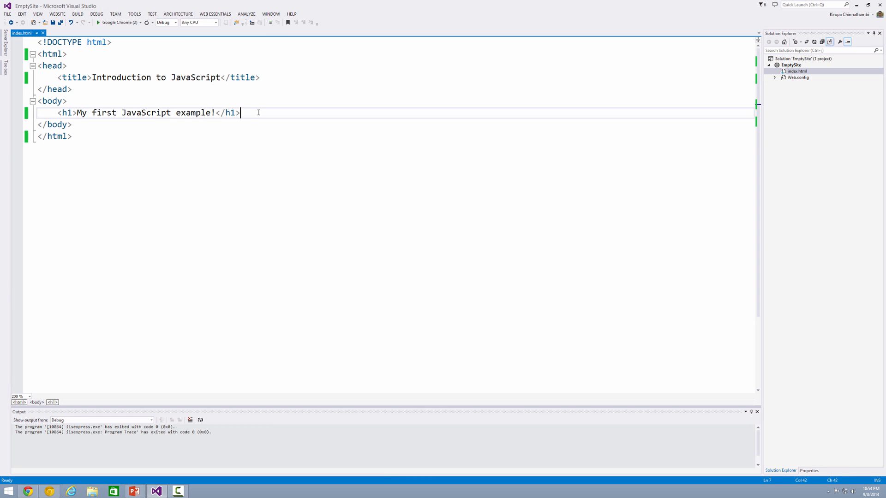
- Add blank lines for the script block below the heading and save index.html
key("enter")
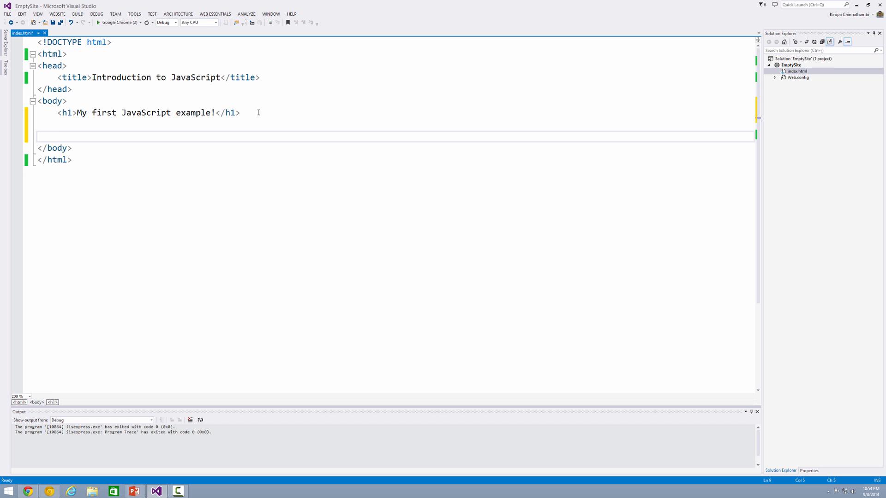
left_click(57, 137)
type("<script></script>")
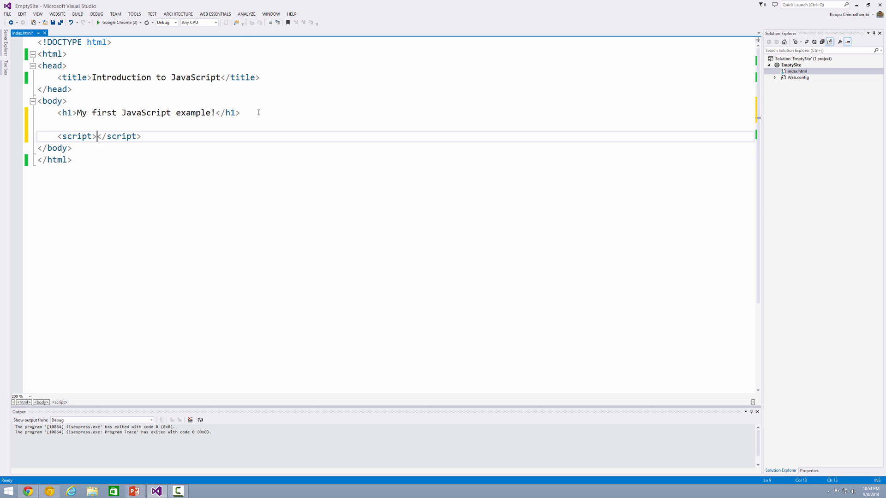
key("enter")
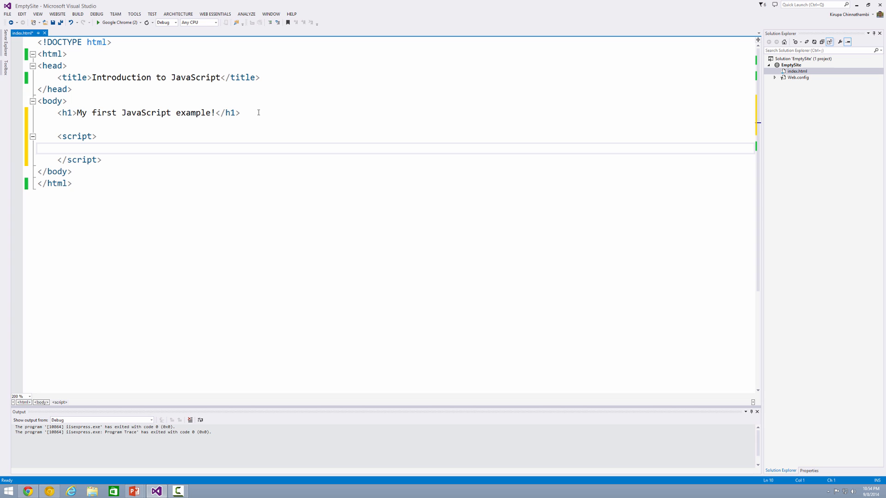
key("ctrl+s")
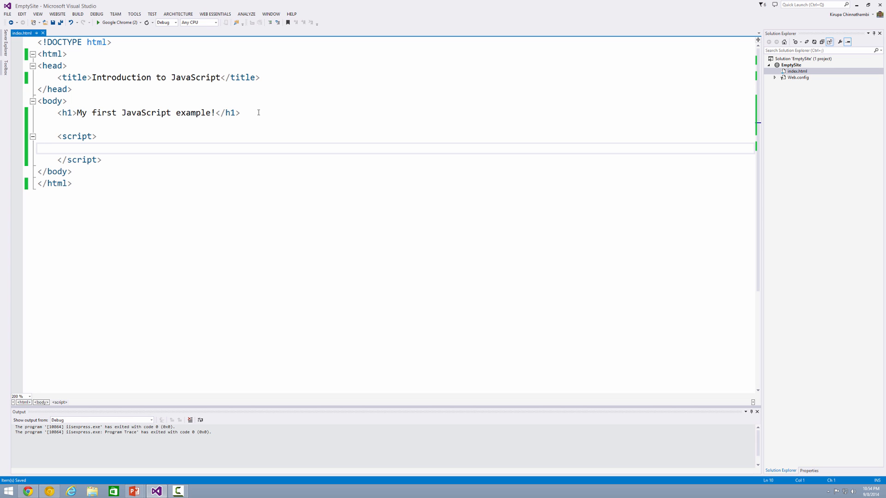
- Place the cursor inside the script block and begin typing the first statement
left_click(38, 148)
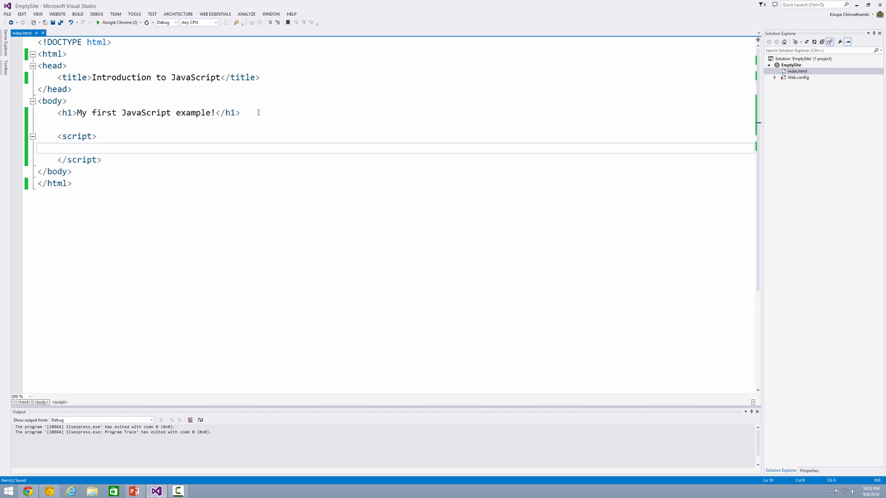
left_click(76, 147)
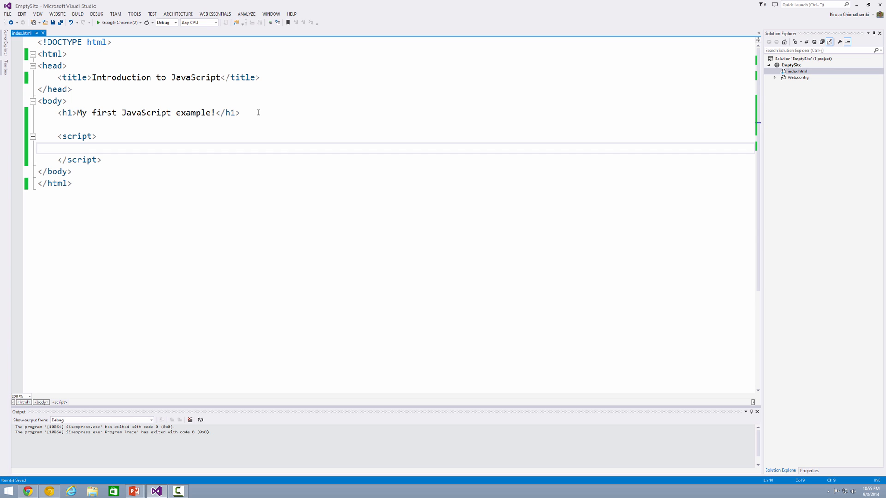
type("a")
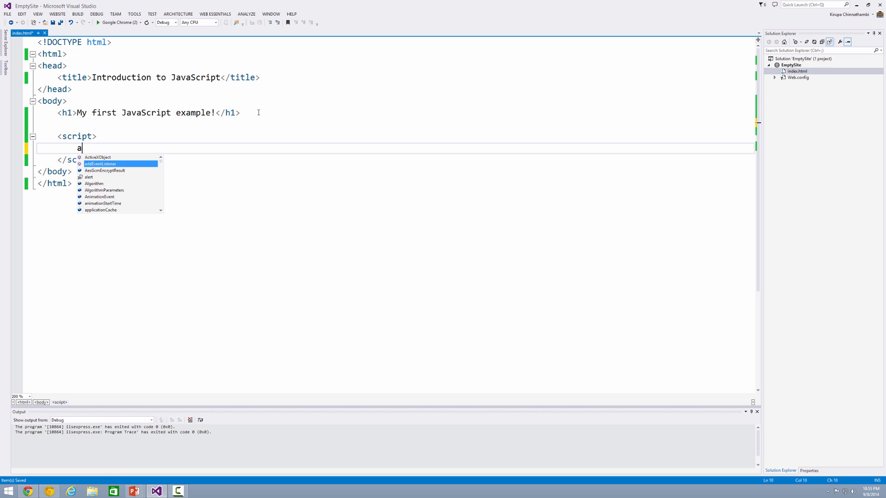
- Complete the statement alert("Hello, world!"); inside the script block
type("lert")
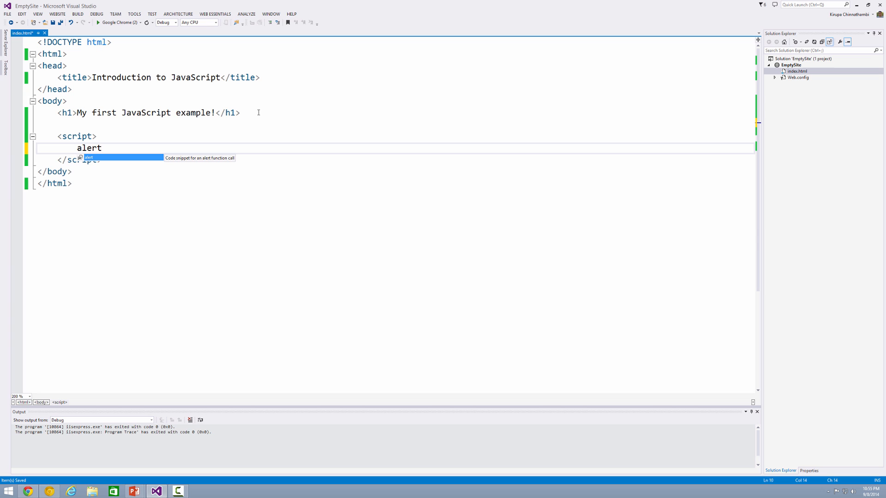
type("(\"Hello,")
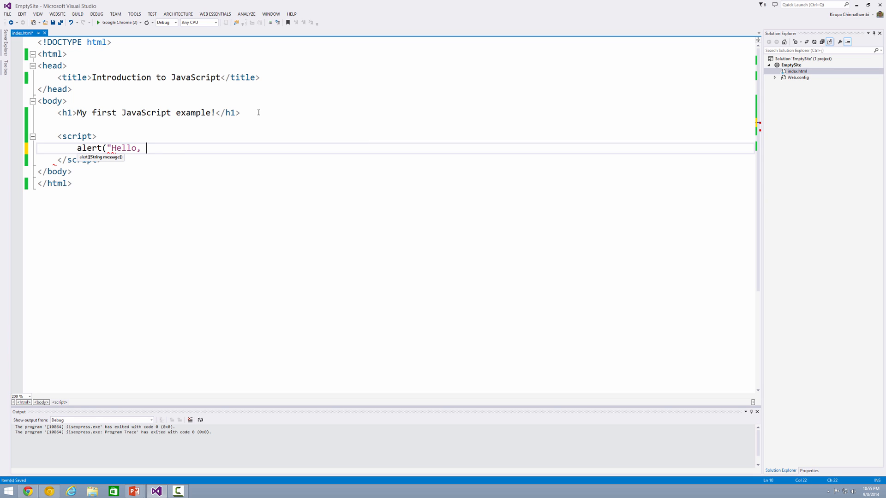
type("world!\");")
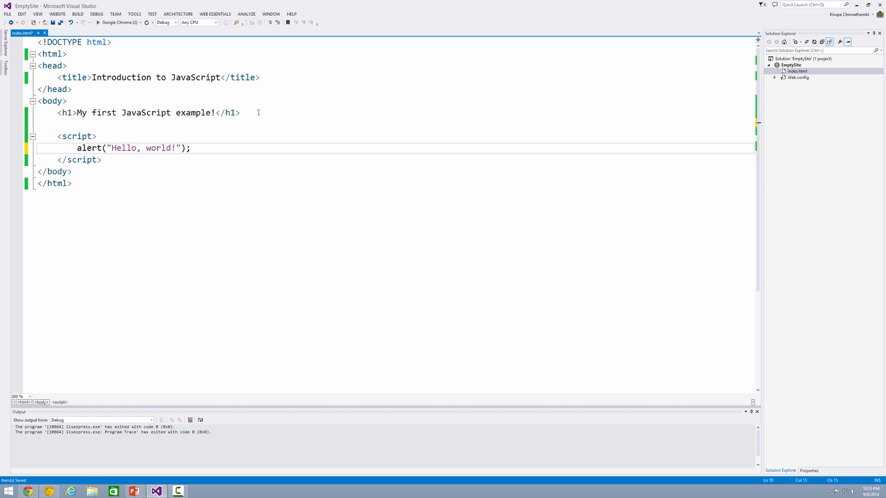
left_click(121, 148)
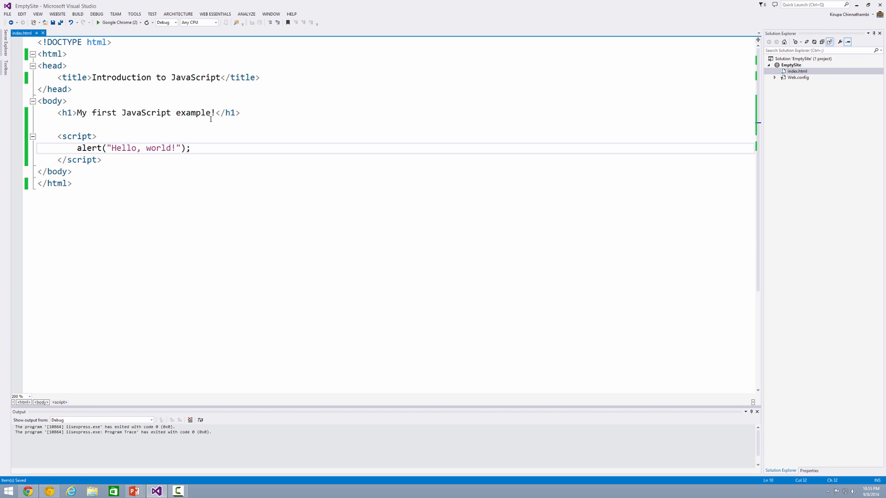
left_click(192, 148)
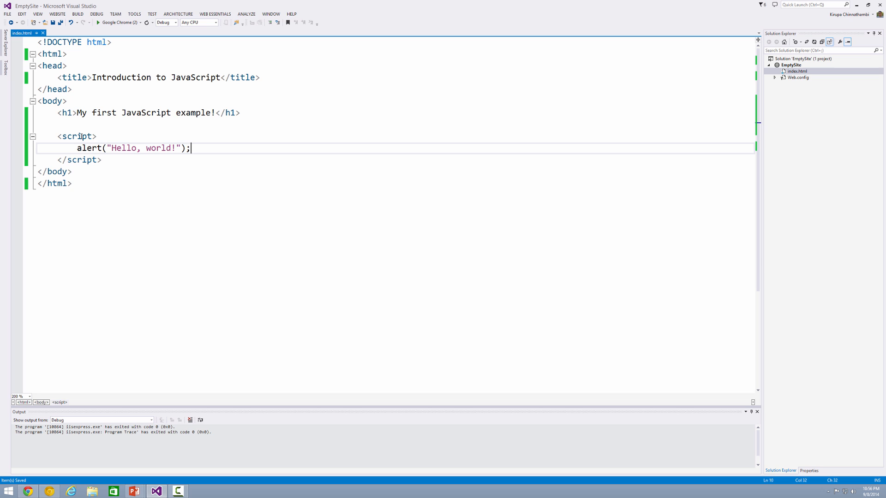
- Highlight alert and the 'Hello, world!' string, then rerun the page in Chrome
double_click(89, 148)
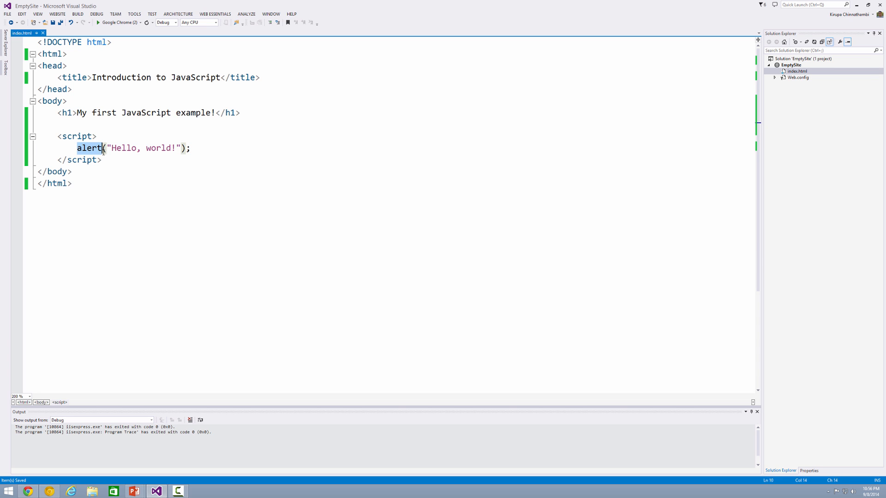
left_click_drag(110, 148, 177, 148)
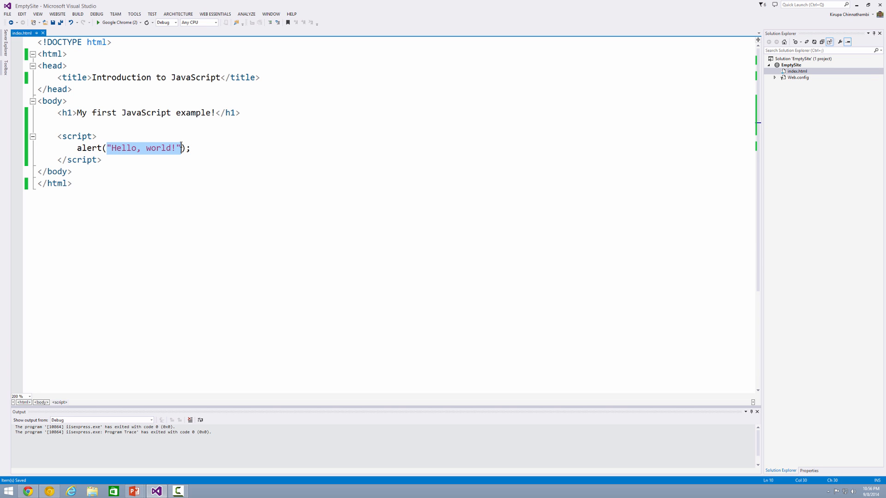
left_click(99, 23)
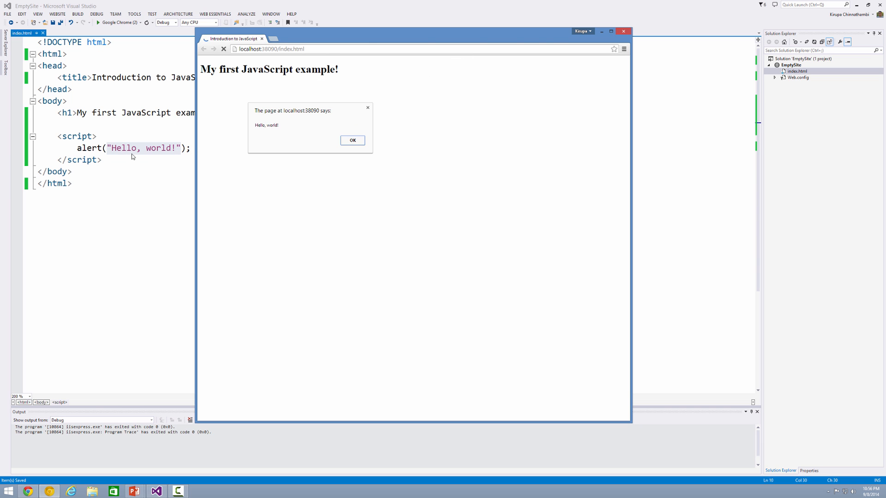
- Dismiss the 'Hello, world!' alert dialog in Chrome
left_click(352, 141)
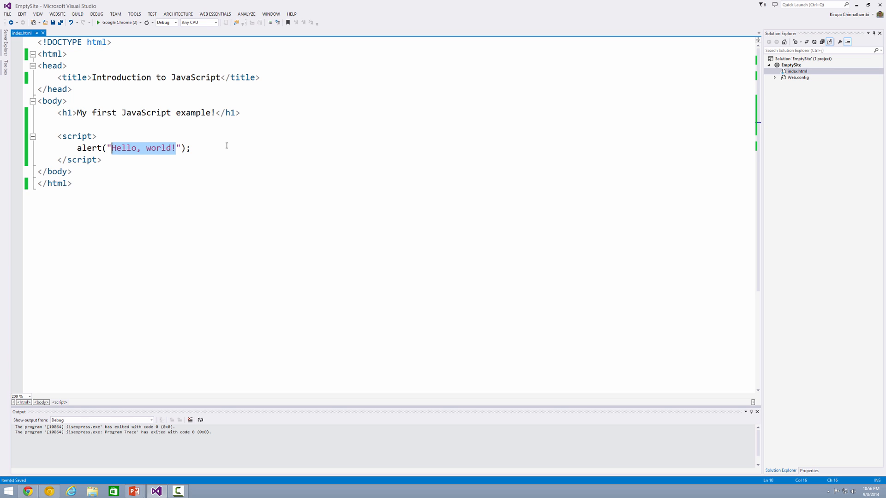
- Replace the alert message with the name 'Kirupa Chinn' and dismiss its Chrome alert
type("Kirupa Chinnatham")
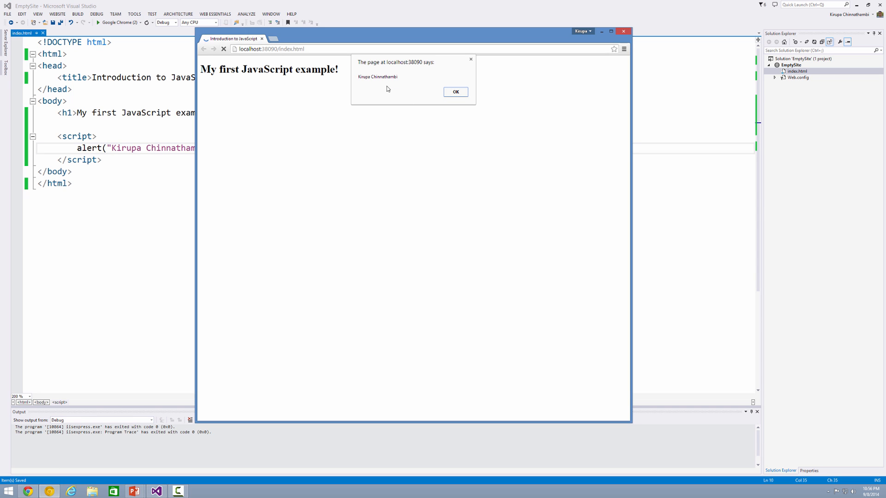
left_click(456, 92)
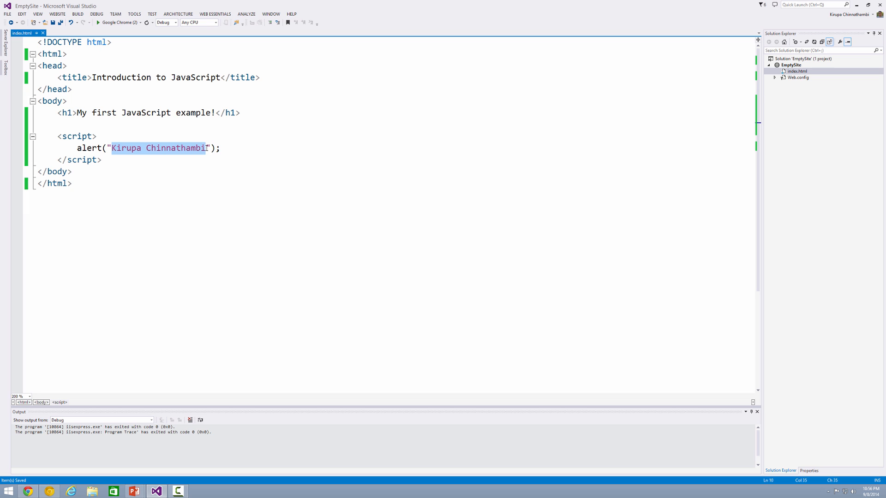
- Change the alert to show 1952 without quotes and dismiss the 1952 dialog
type("19\");")
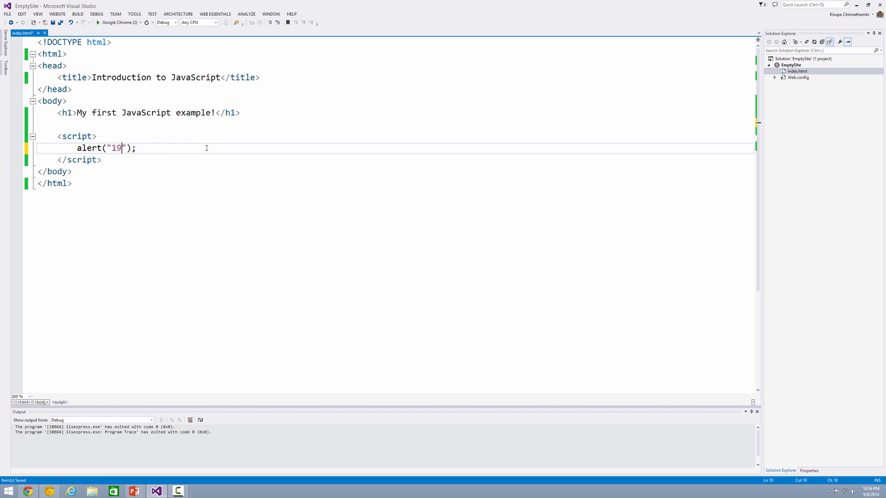
type("52")
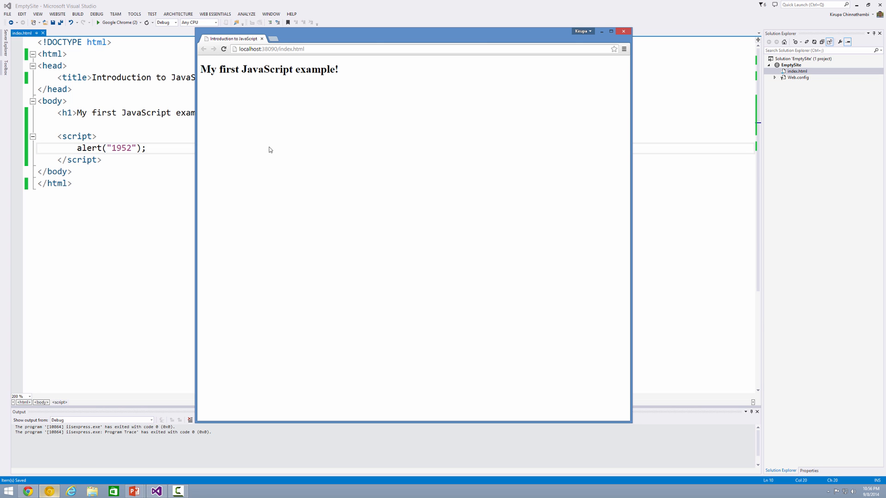
left_click(223, 49)
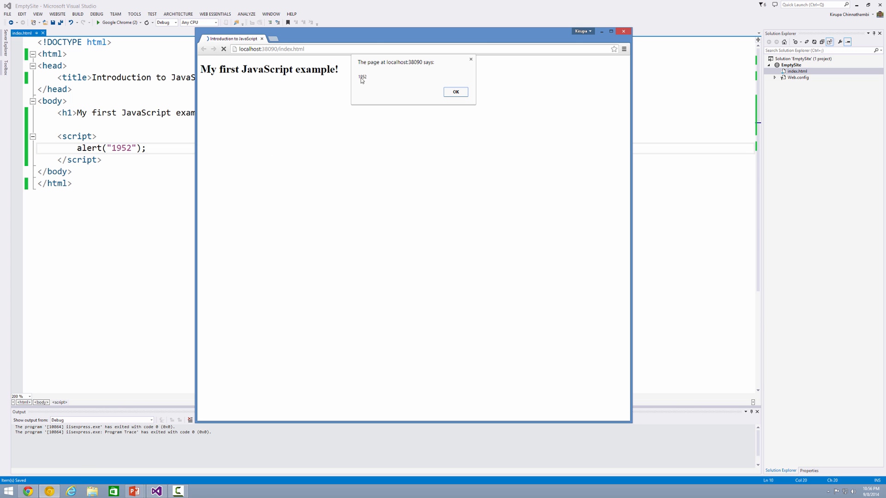
left_click(455, 92)
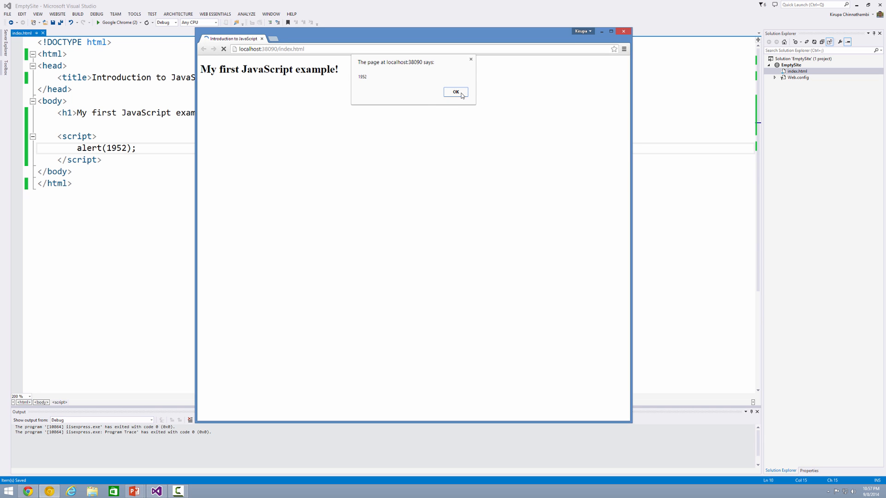
left_click(456, 92)
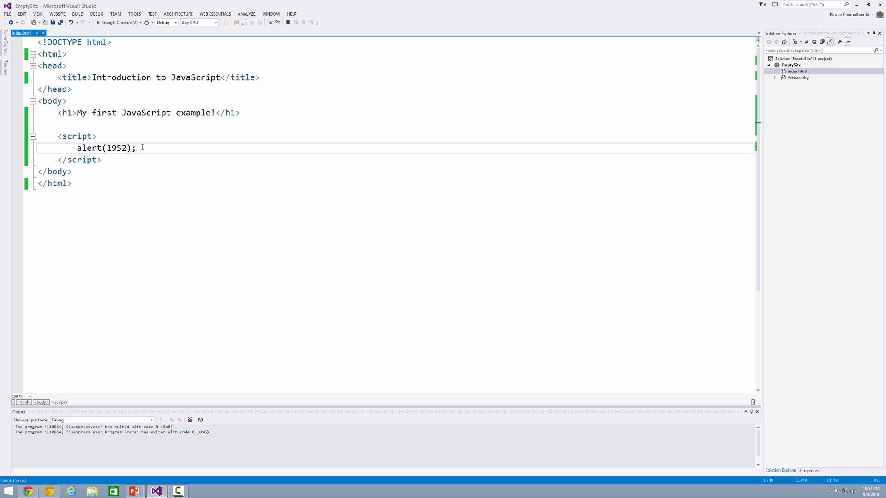
- Replace 1952 in the alert call with "My first JavaScript application!"
double_click(116, 147)
type("\"")
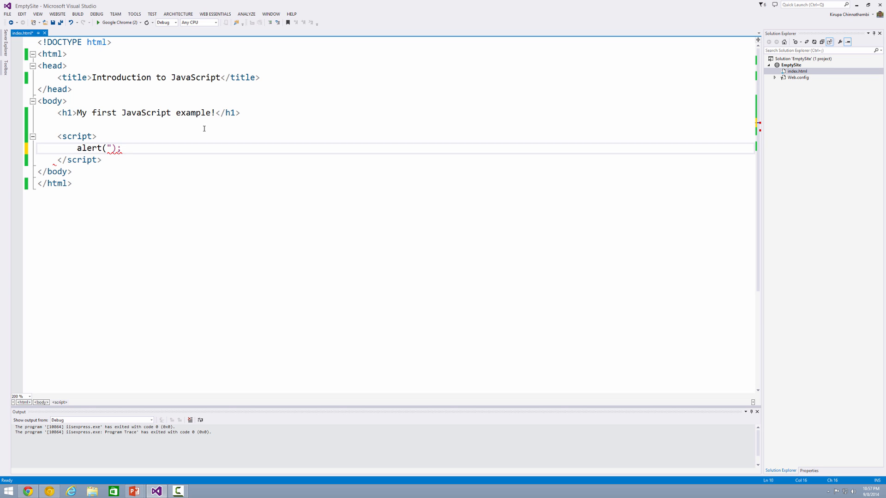
type("M")
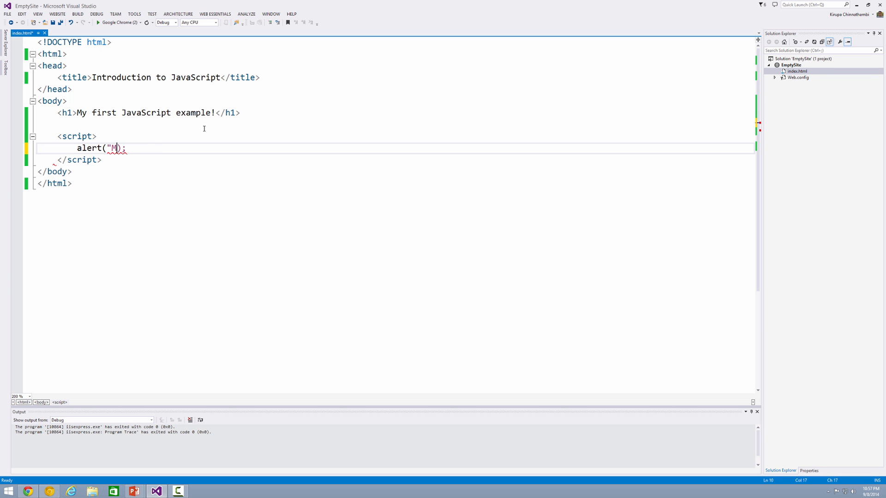
type("y first j")
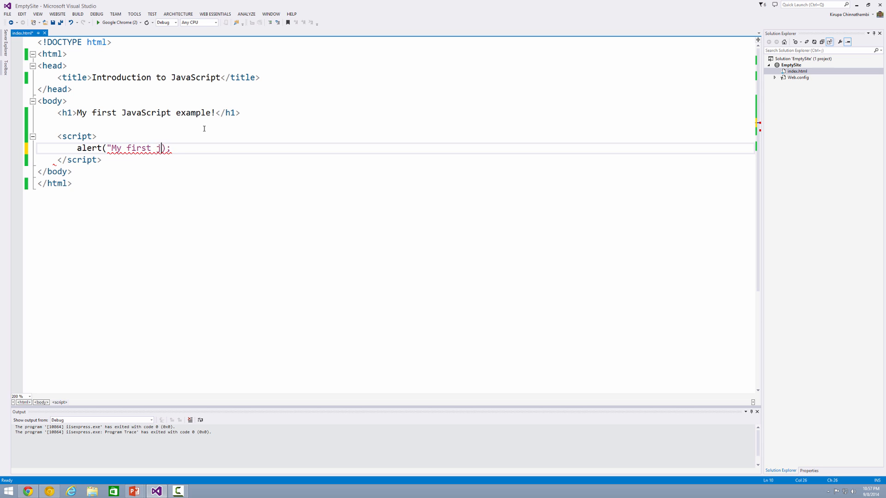
type("avaScript appl")
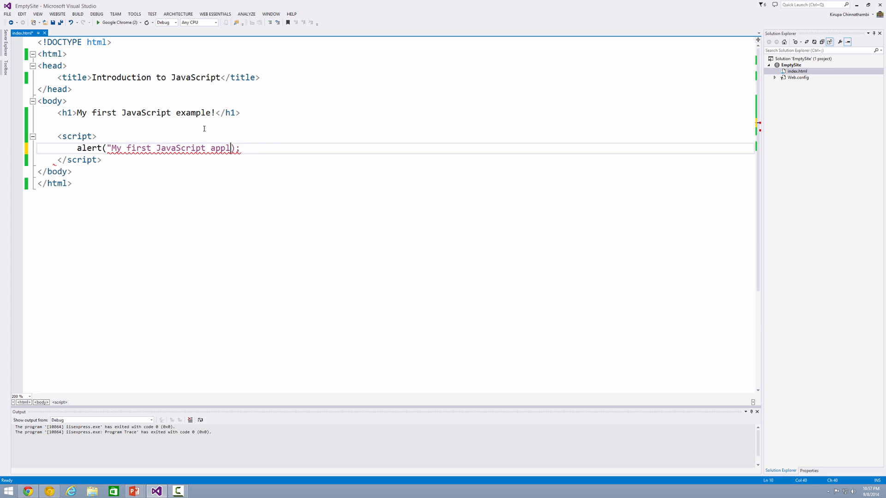
type("ication!\"")
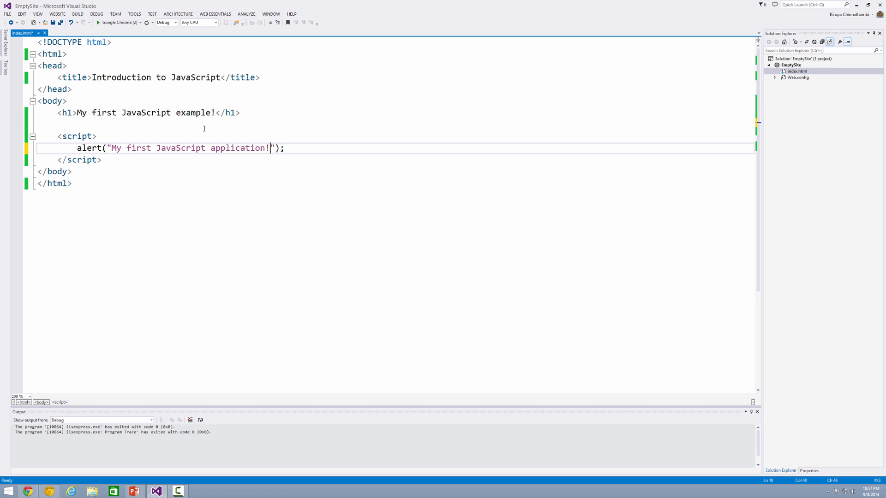
type("!!!!")
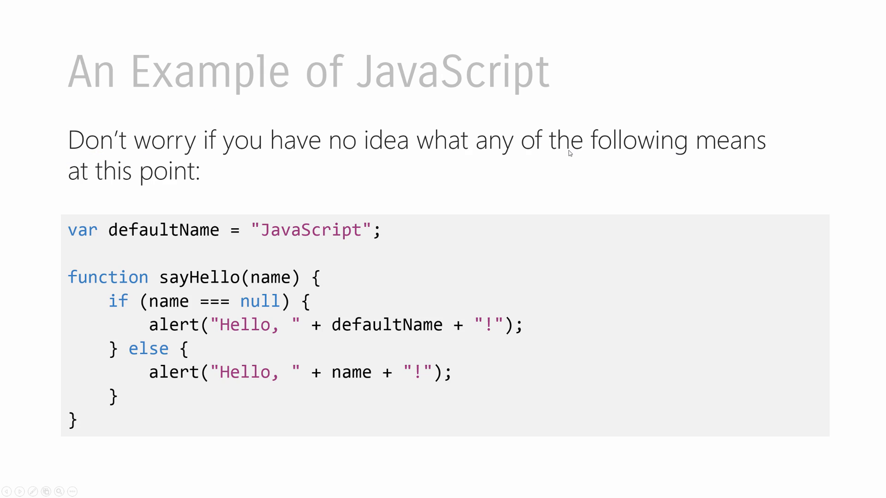
mouse_move(576, 170)
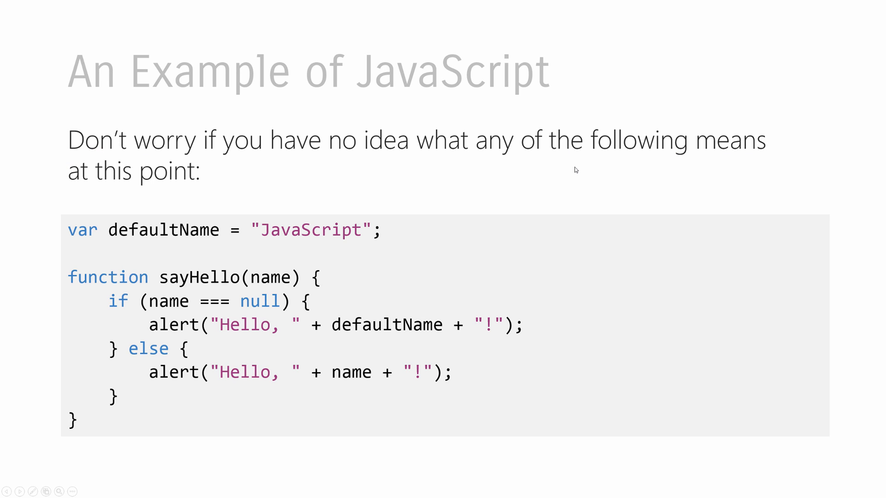